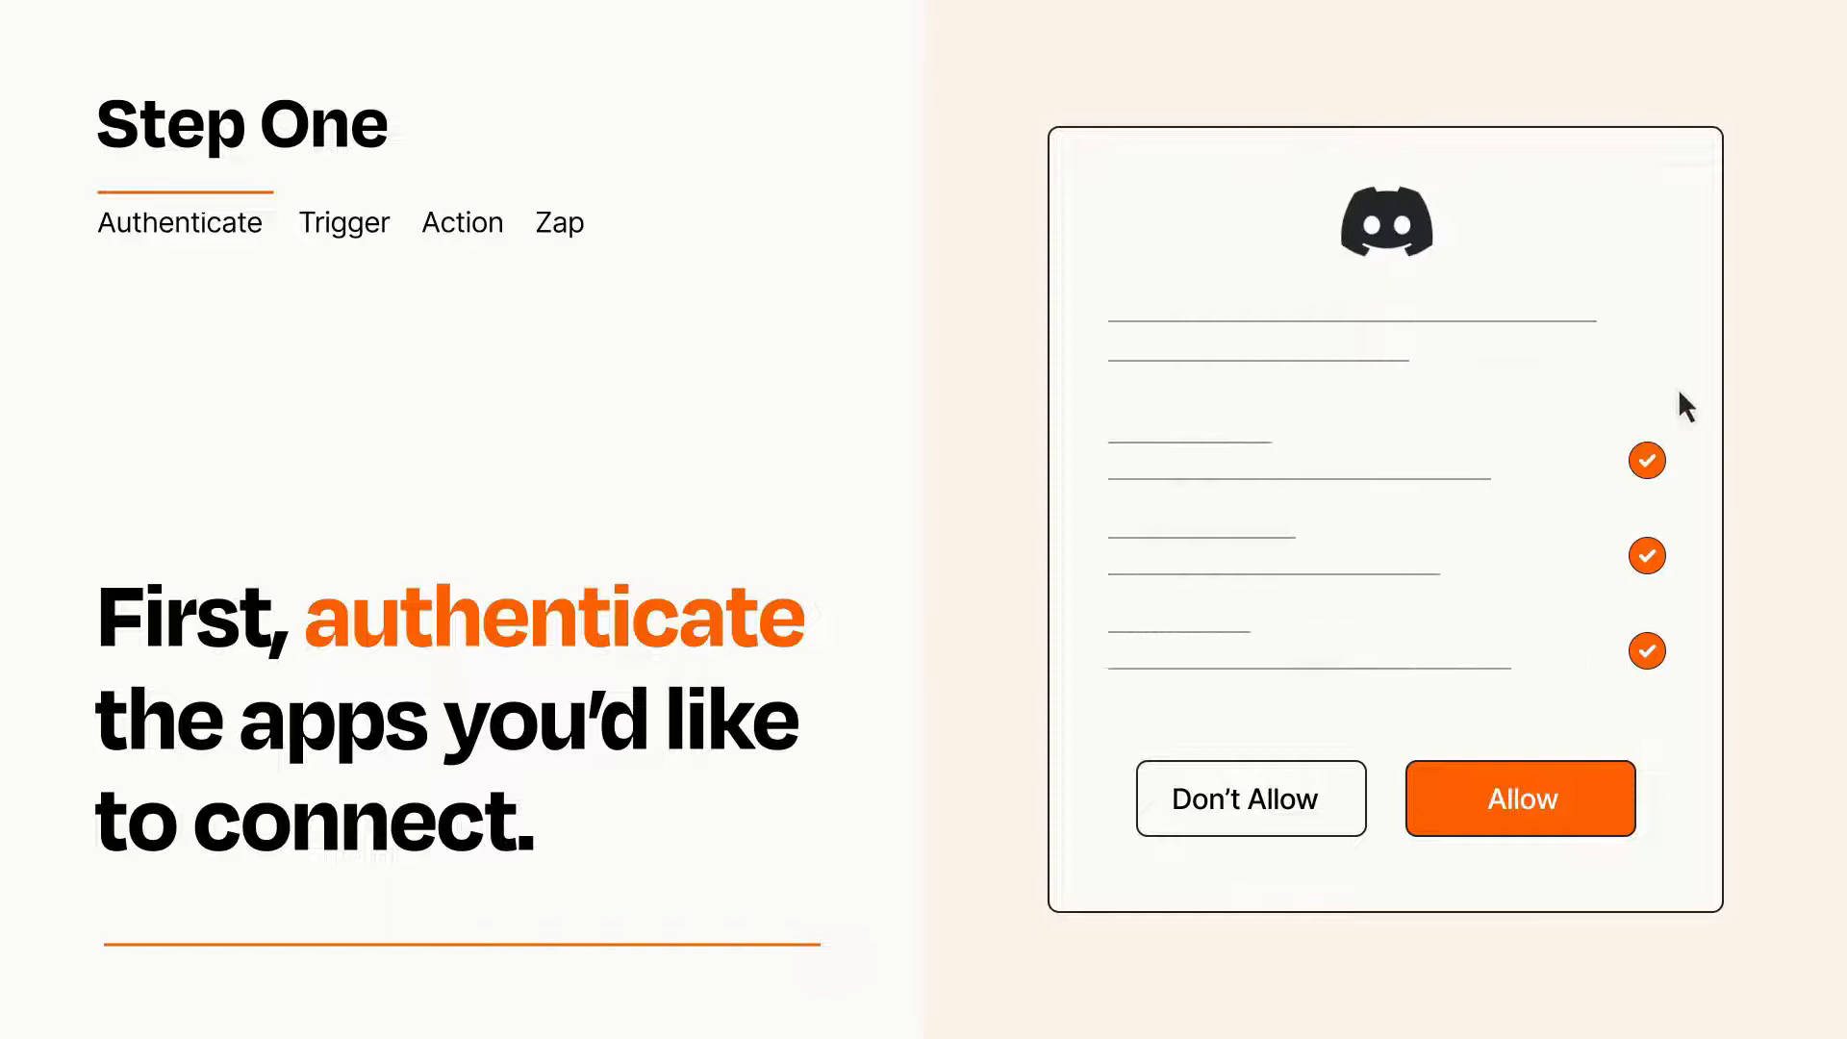
mouse_move(1622, 861)
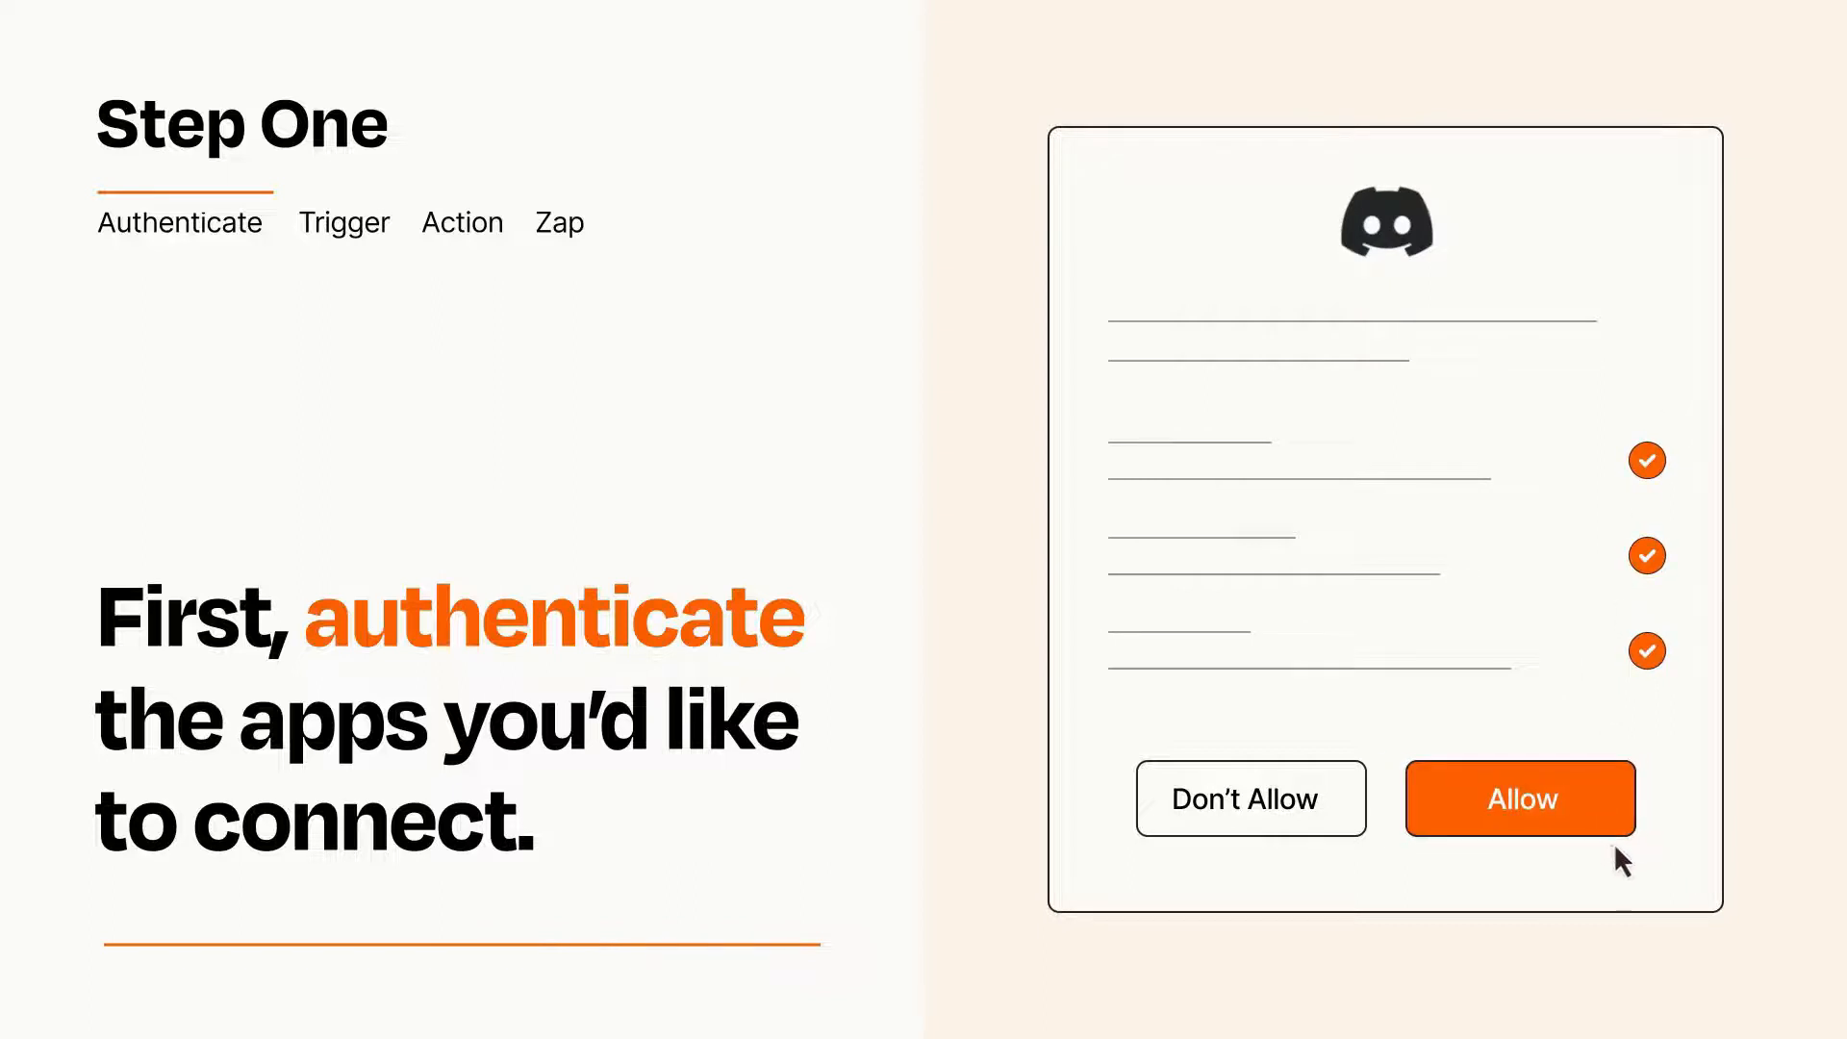
Allow Zapier to access the Discord account
click(1518, 798)
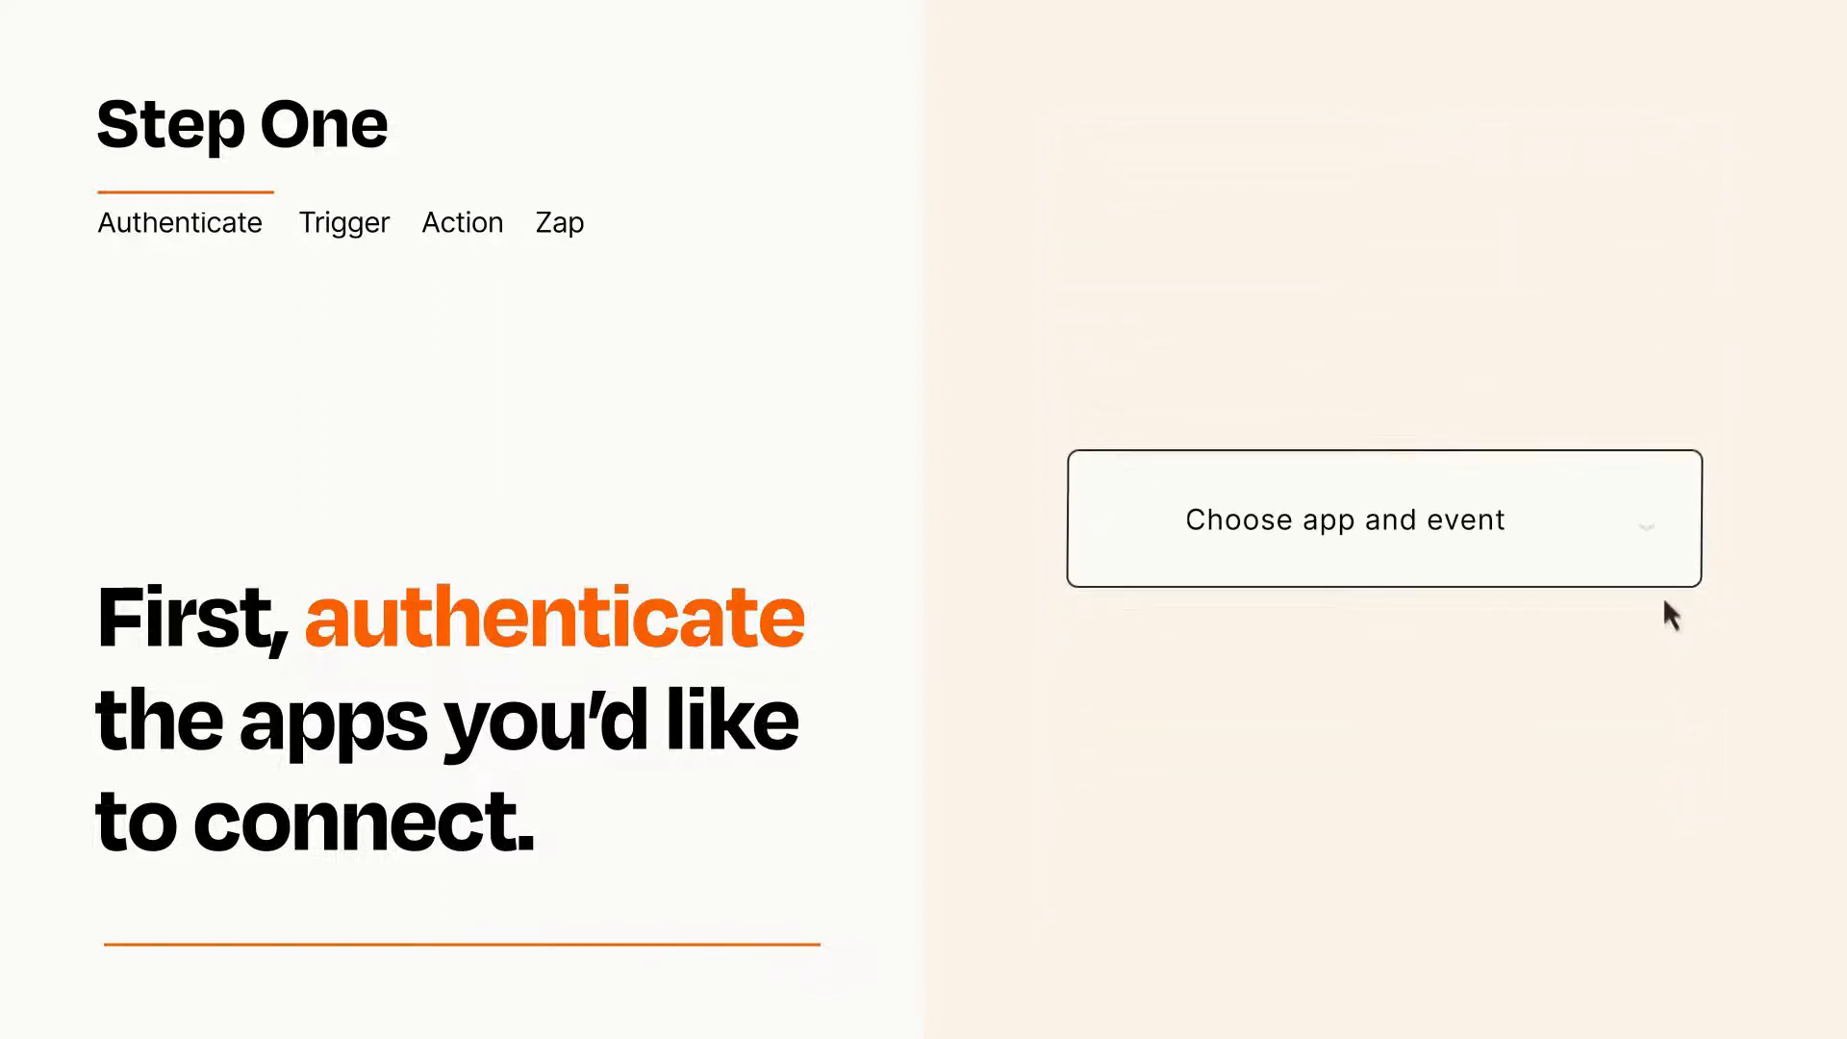
Open the trigger app and event dropdown showing calendar, Slack and Sheets options
click(1382, 518)
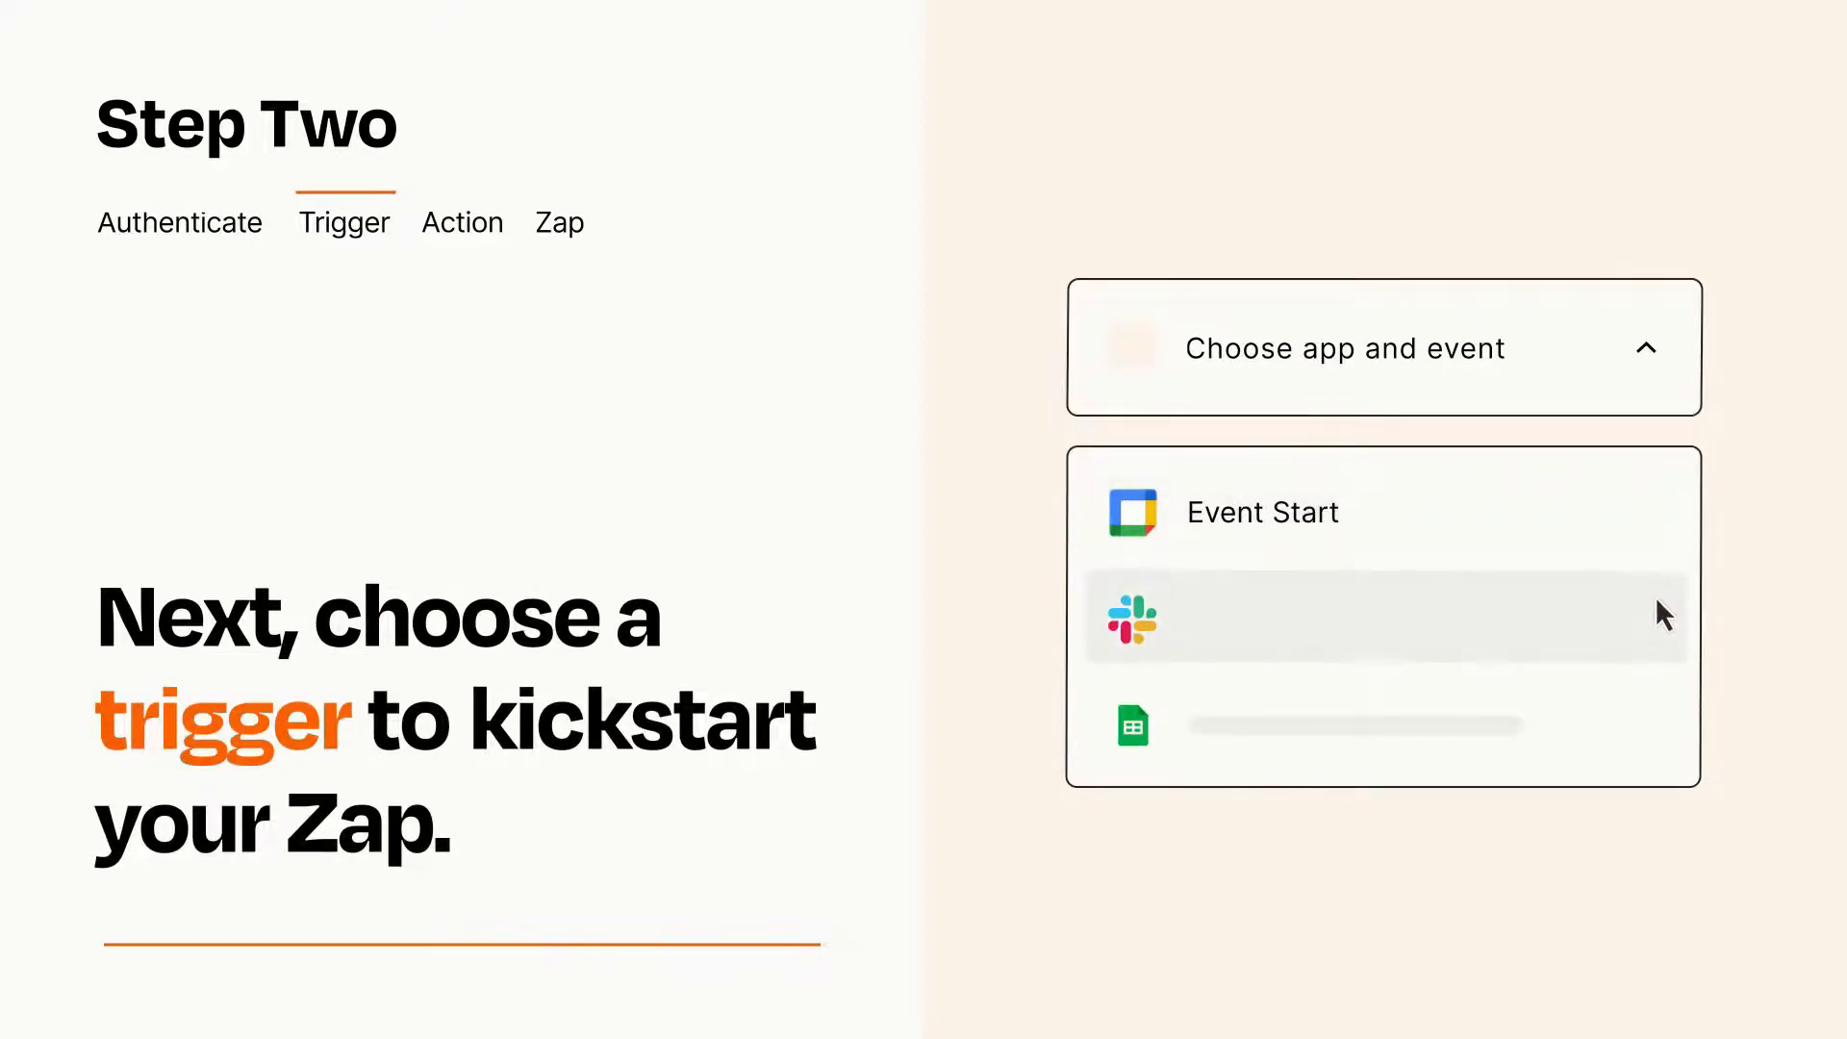
mouse_move(1663, 734)
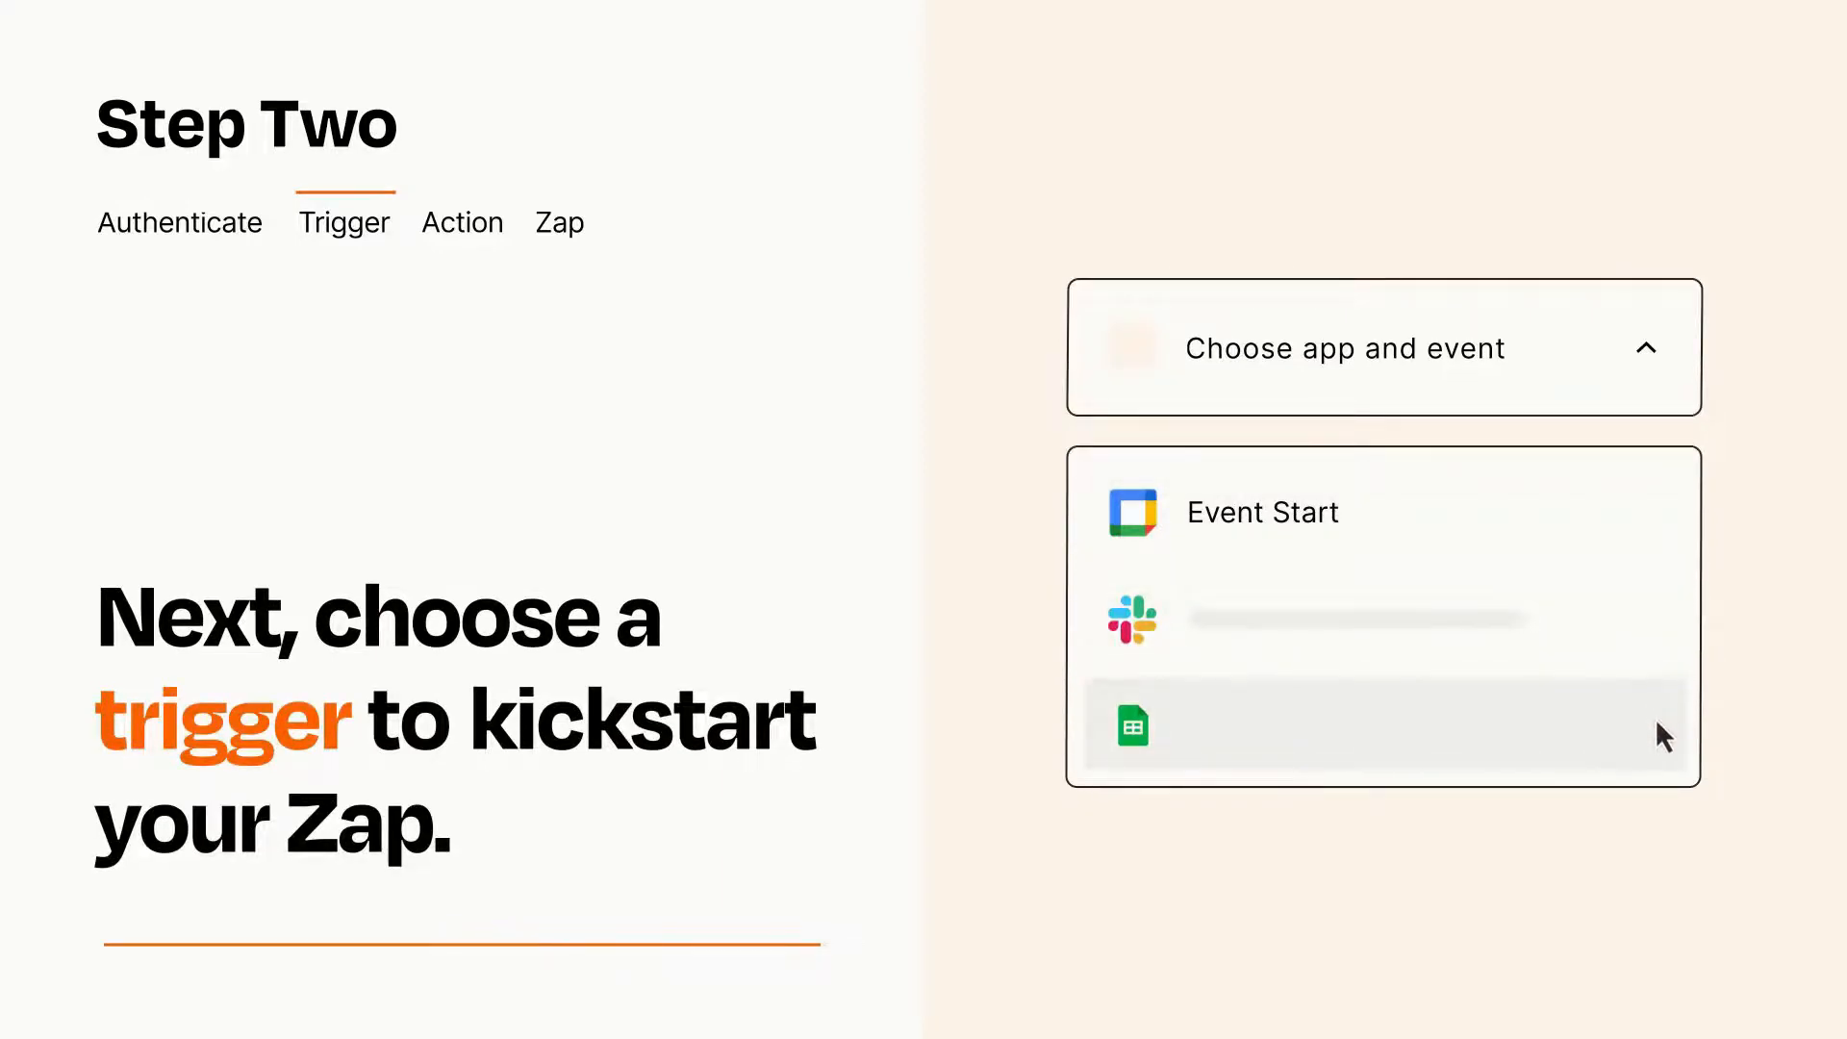
mouse_move(1663, 526)
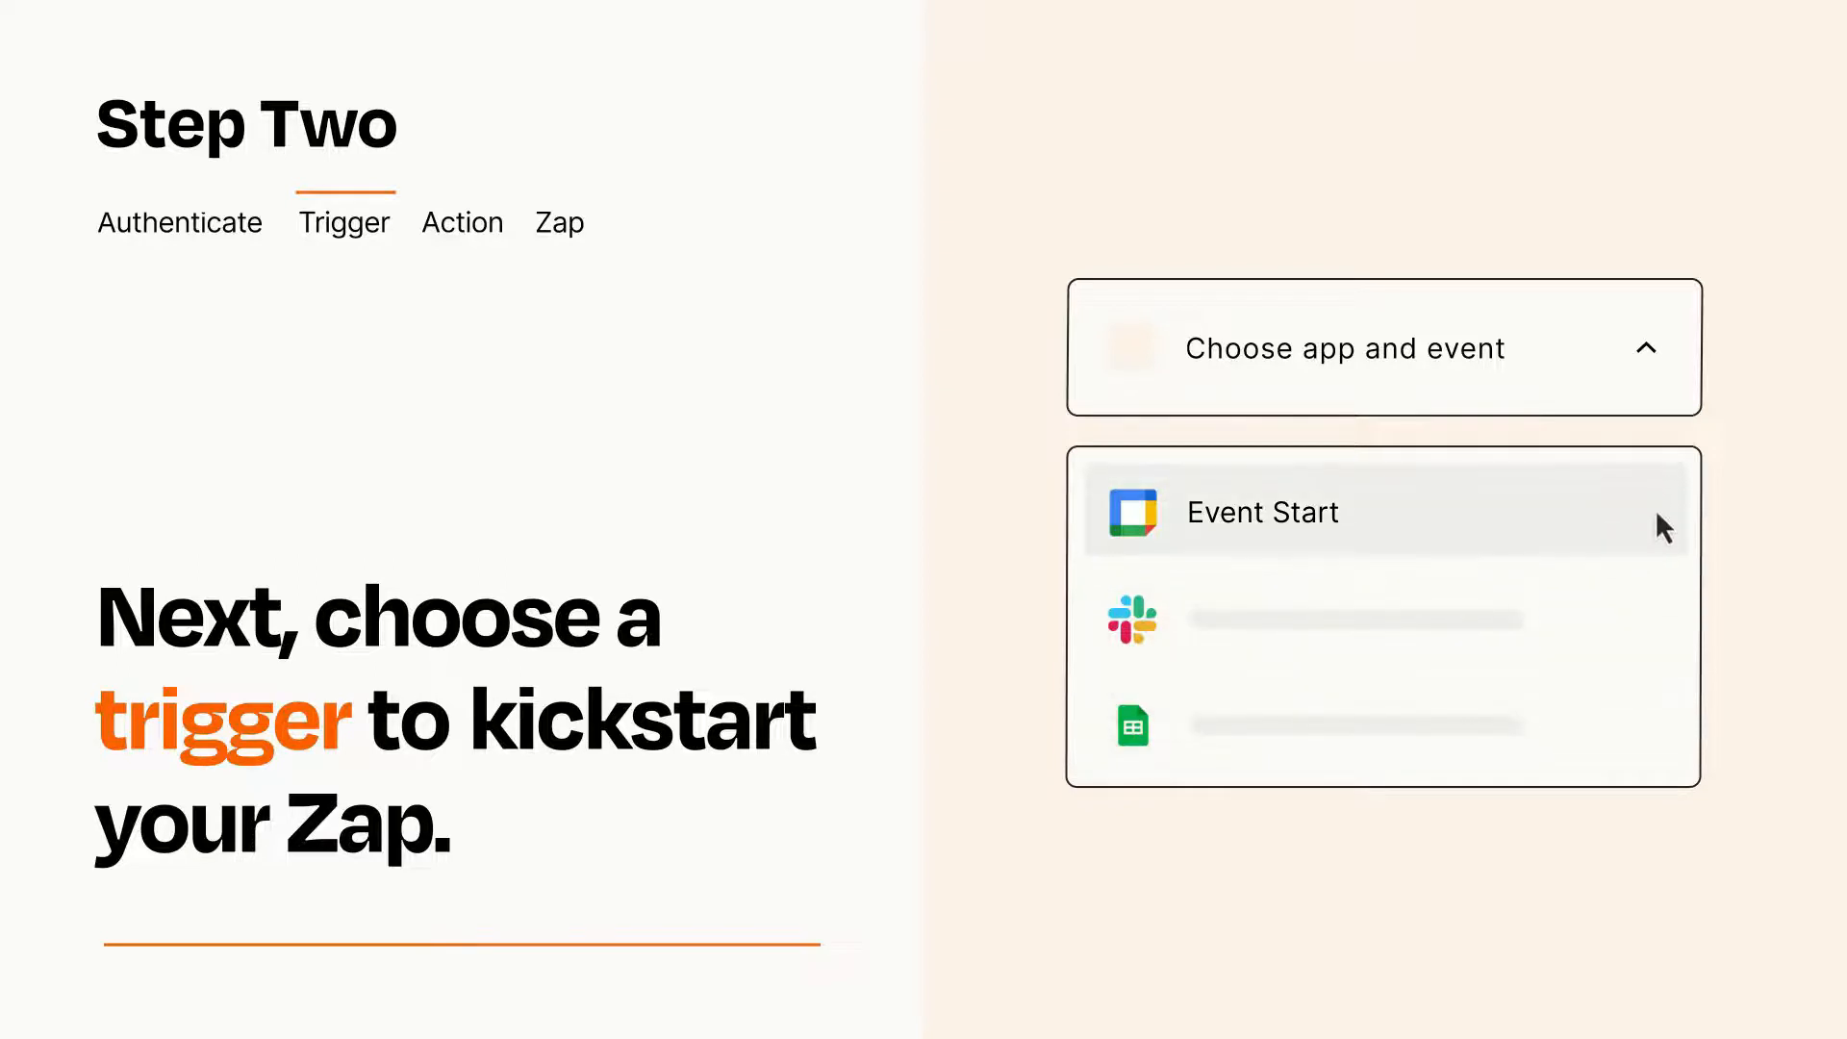
mouse_move(1661, 536)
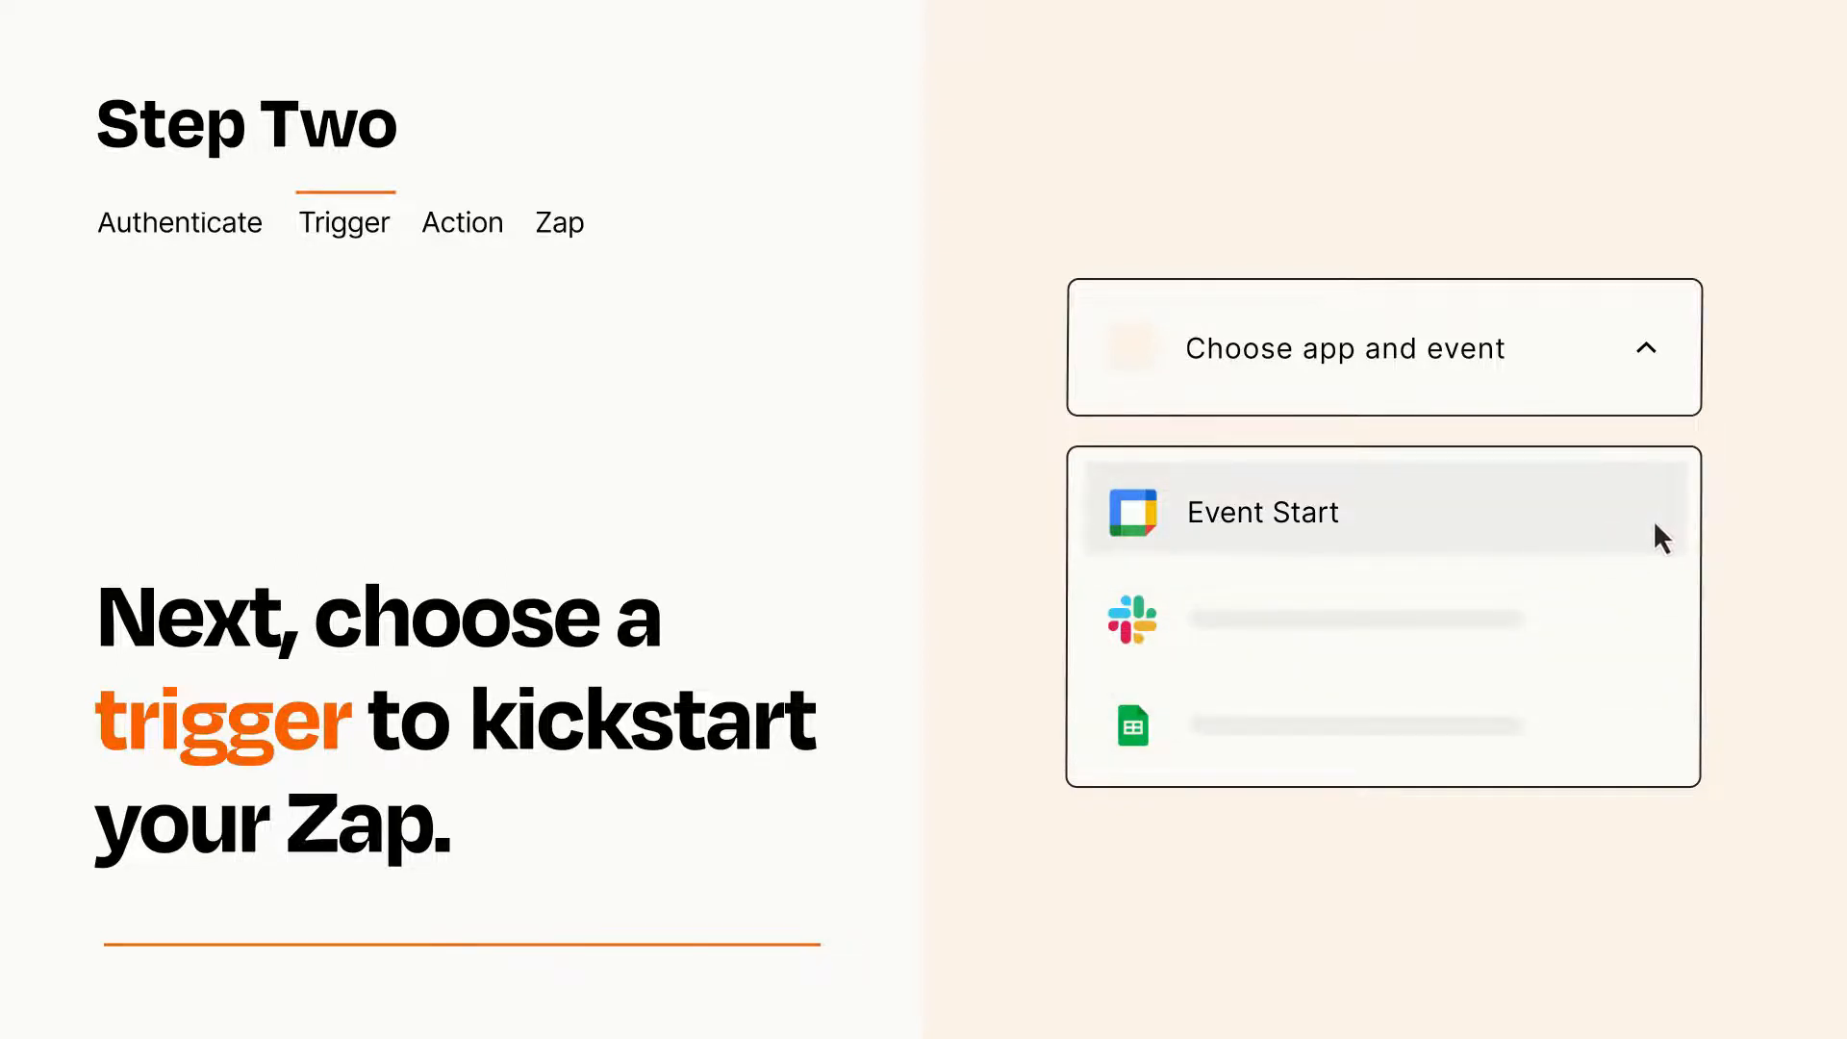
Choose Google Calendar's Event Start as the trigger and list the action options
click(1263, 510)
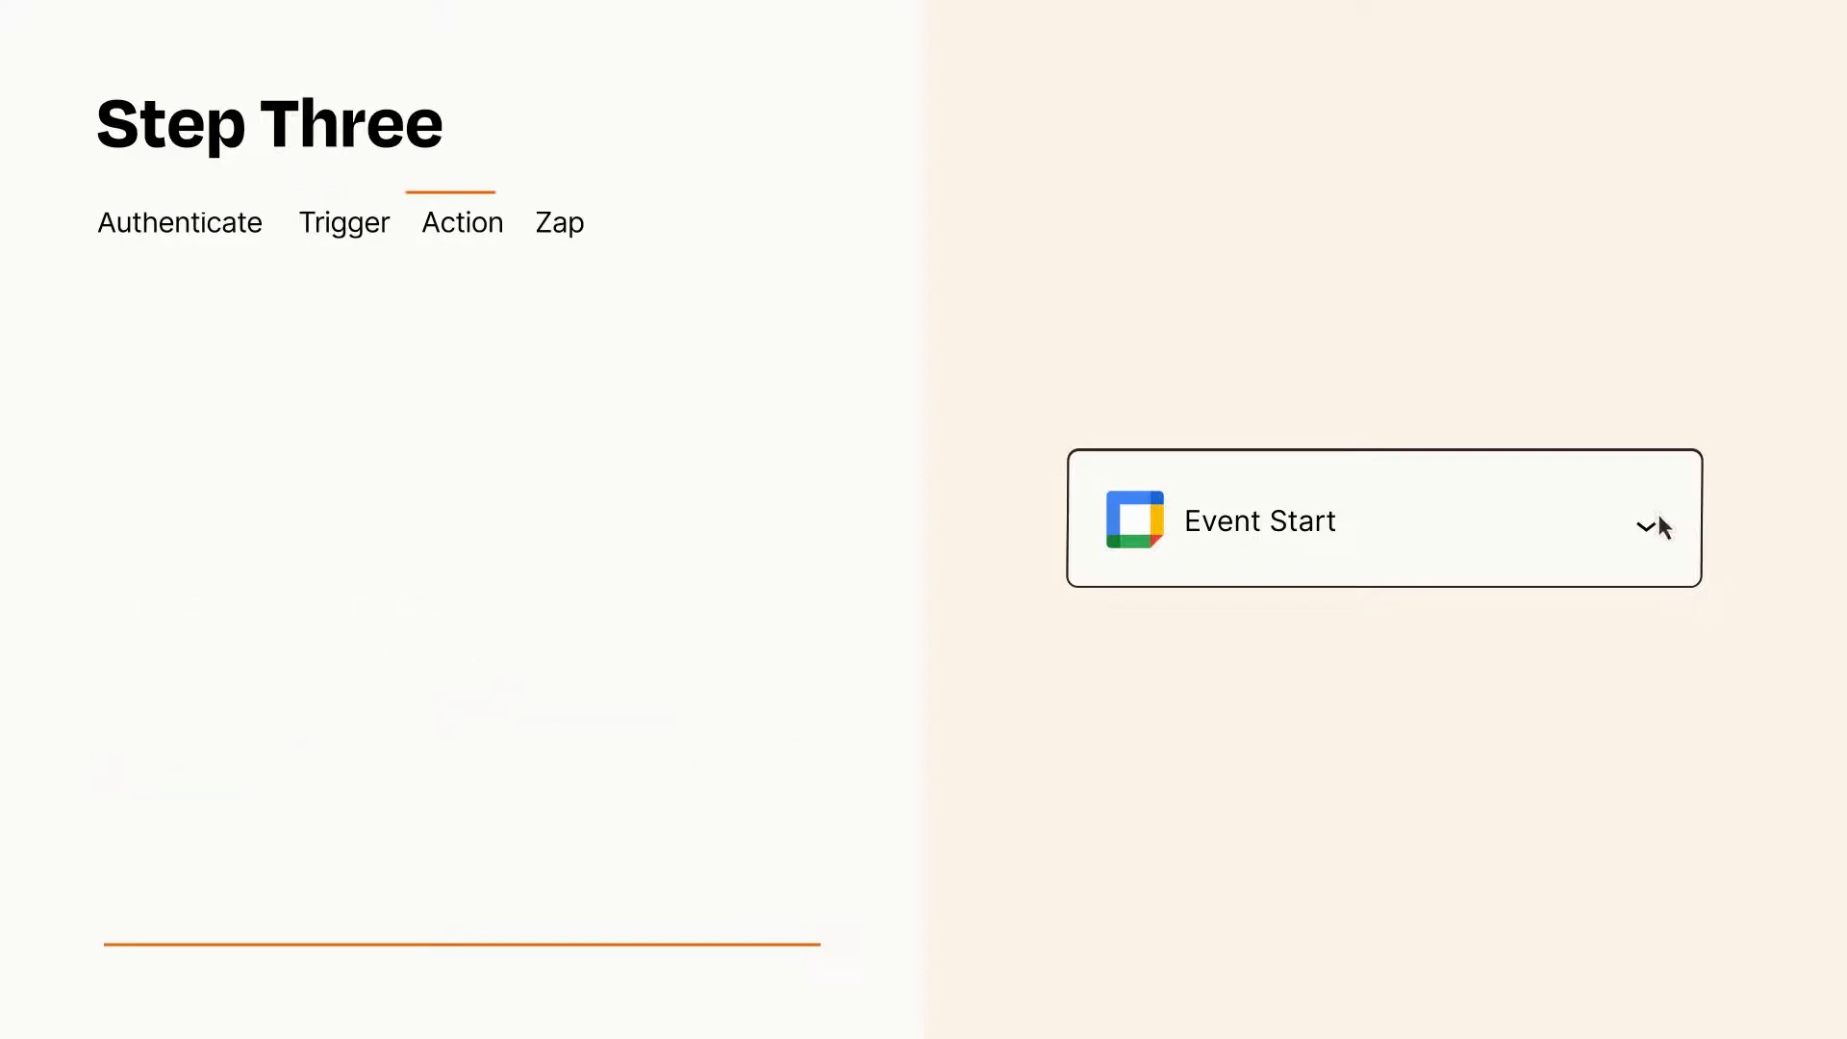
click(1385, 519)
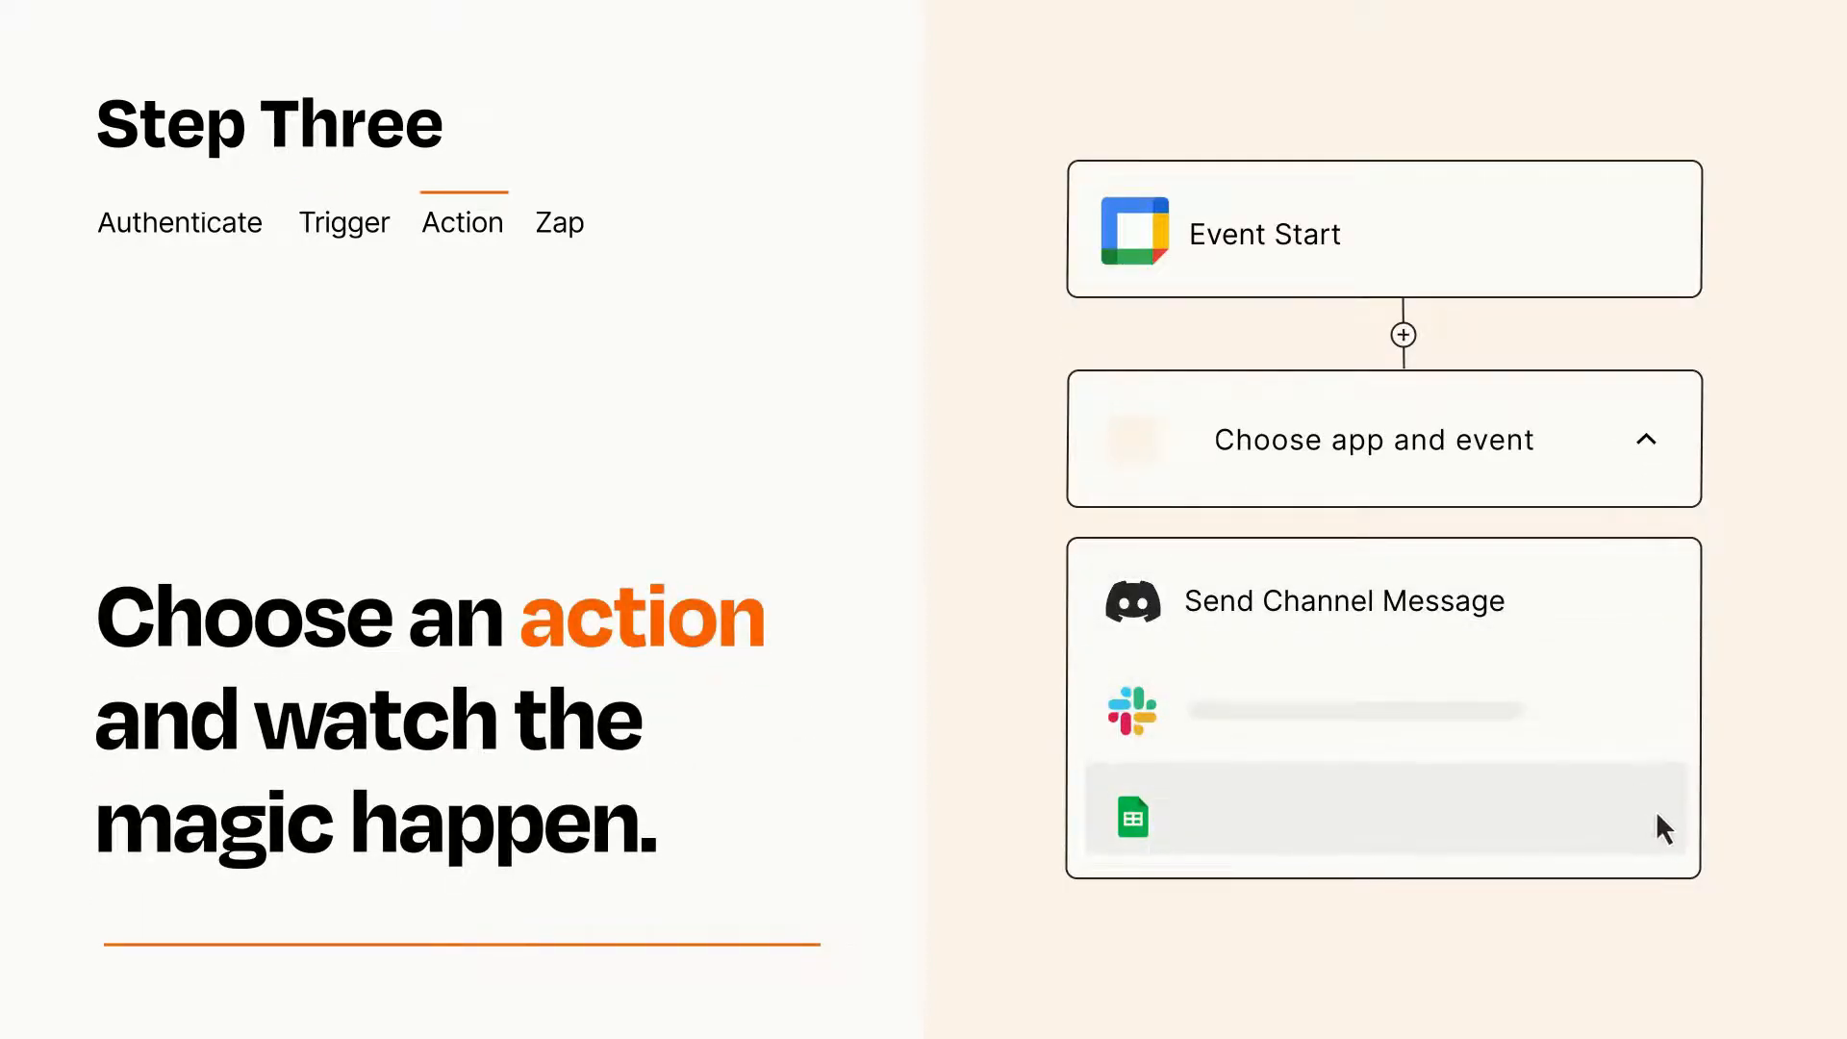
mouse_move(1661, 628)
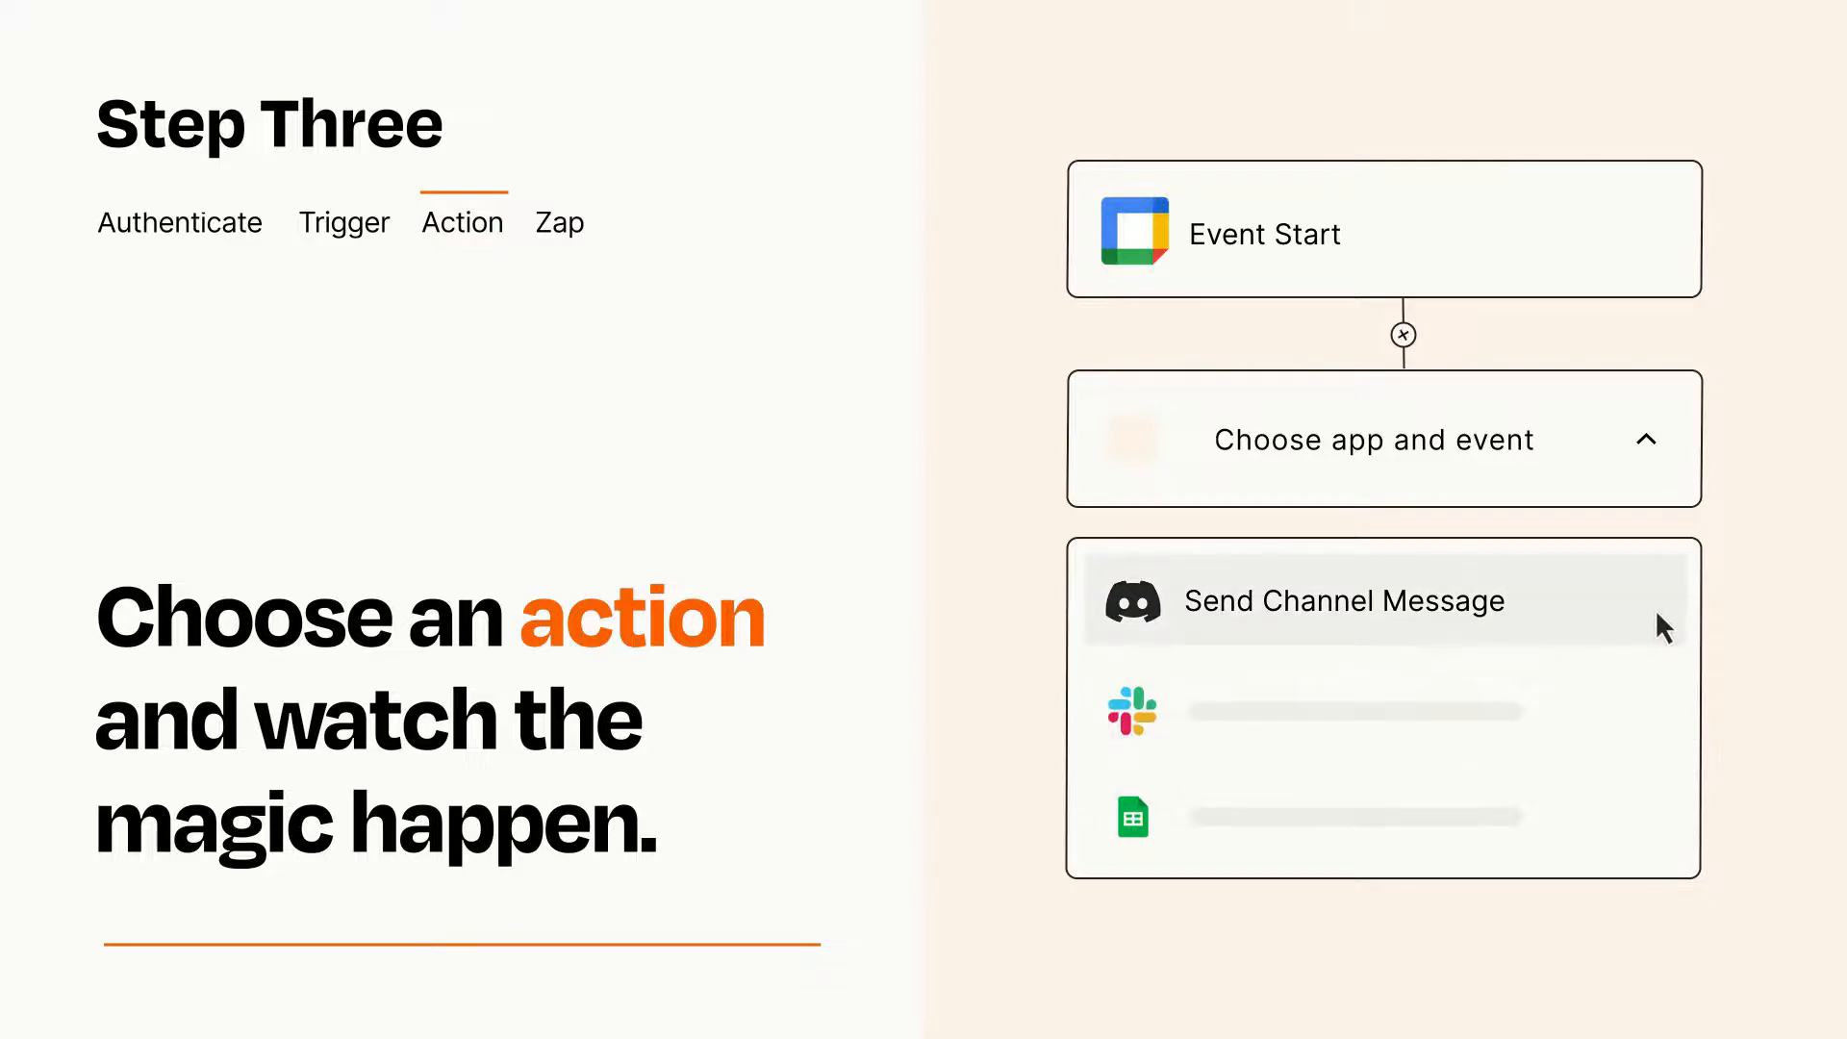
Choose Discord's Send Channel Message as the action and publish the Zap
click(1343, 600)
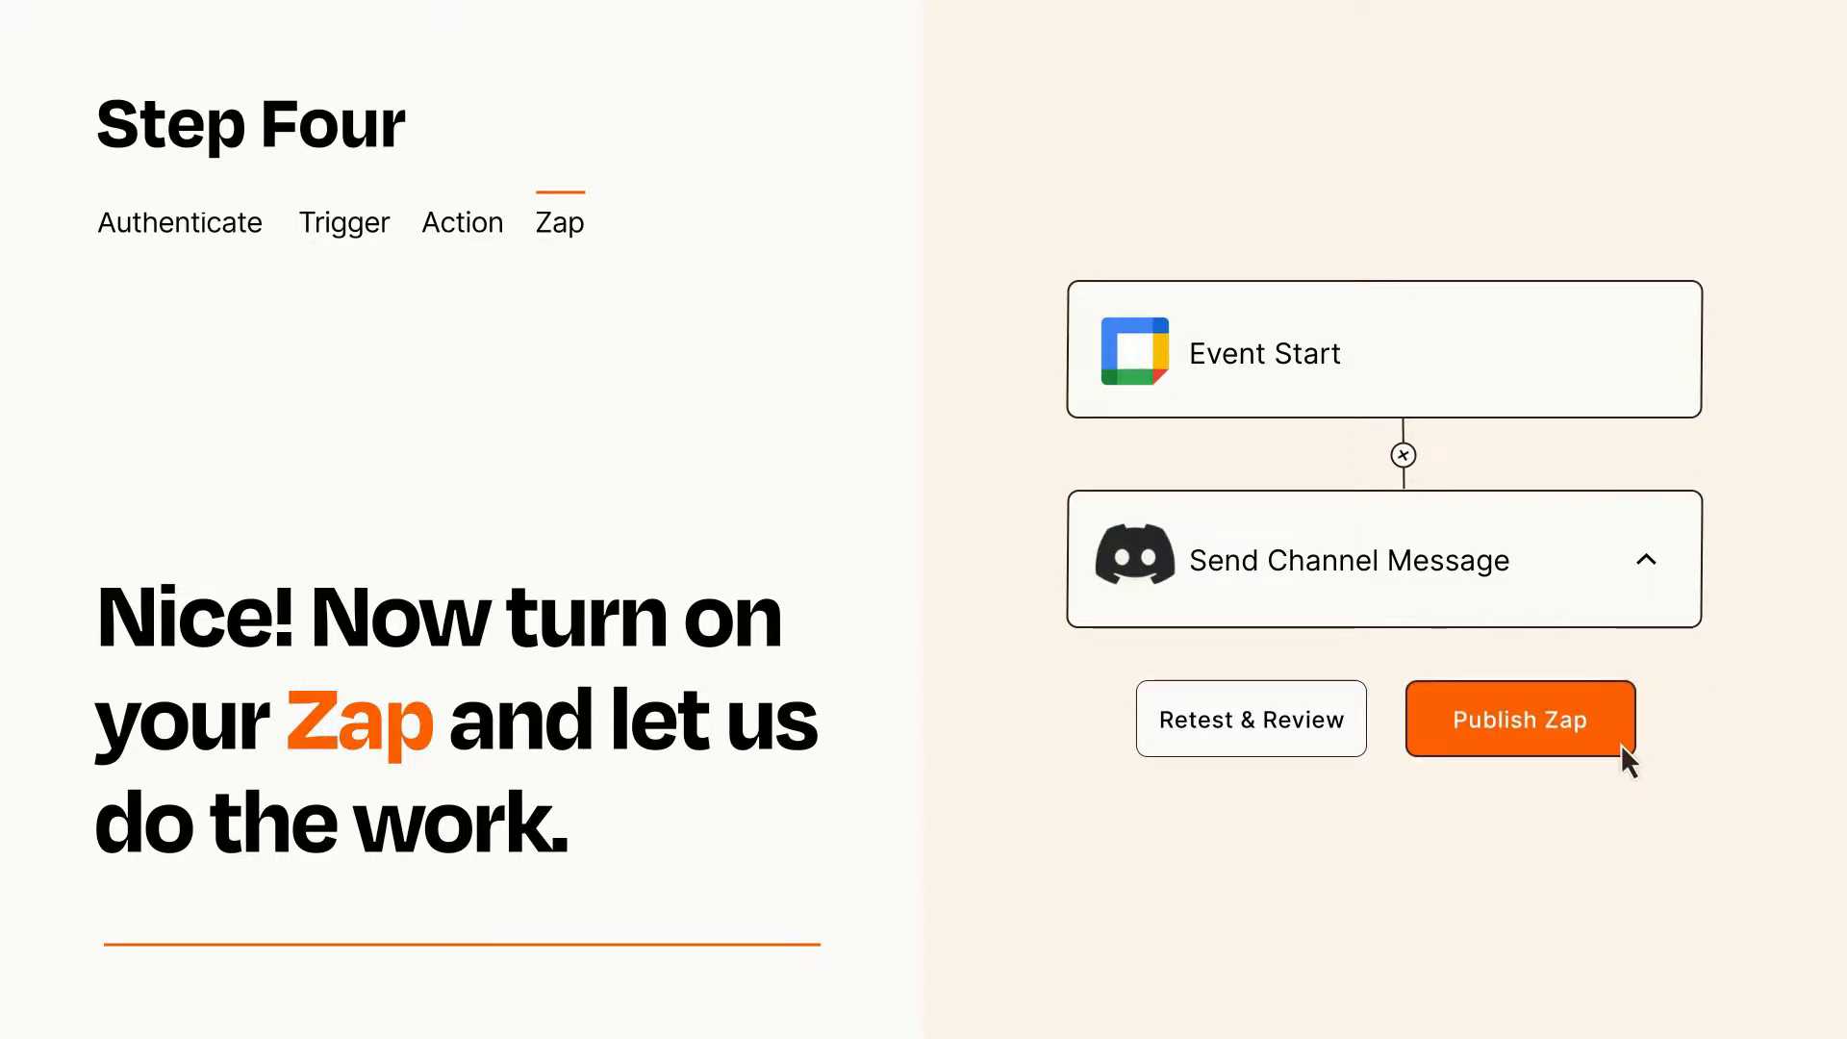
click(1518, 719)
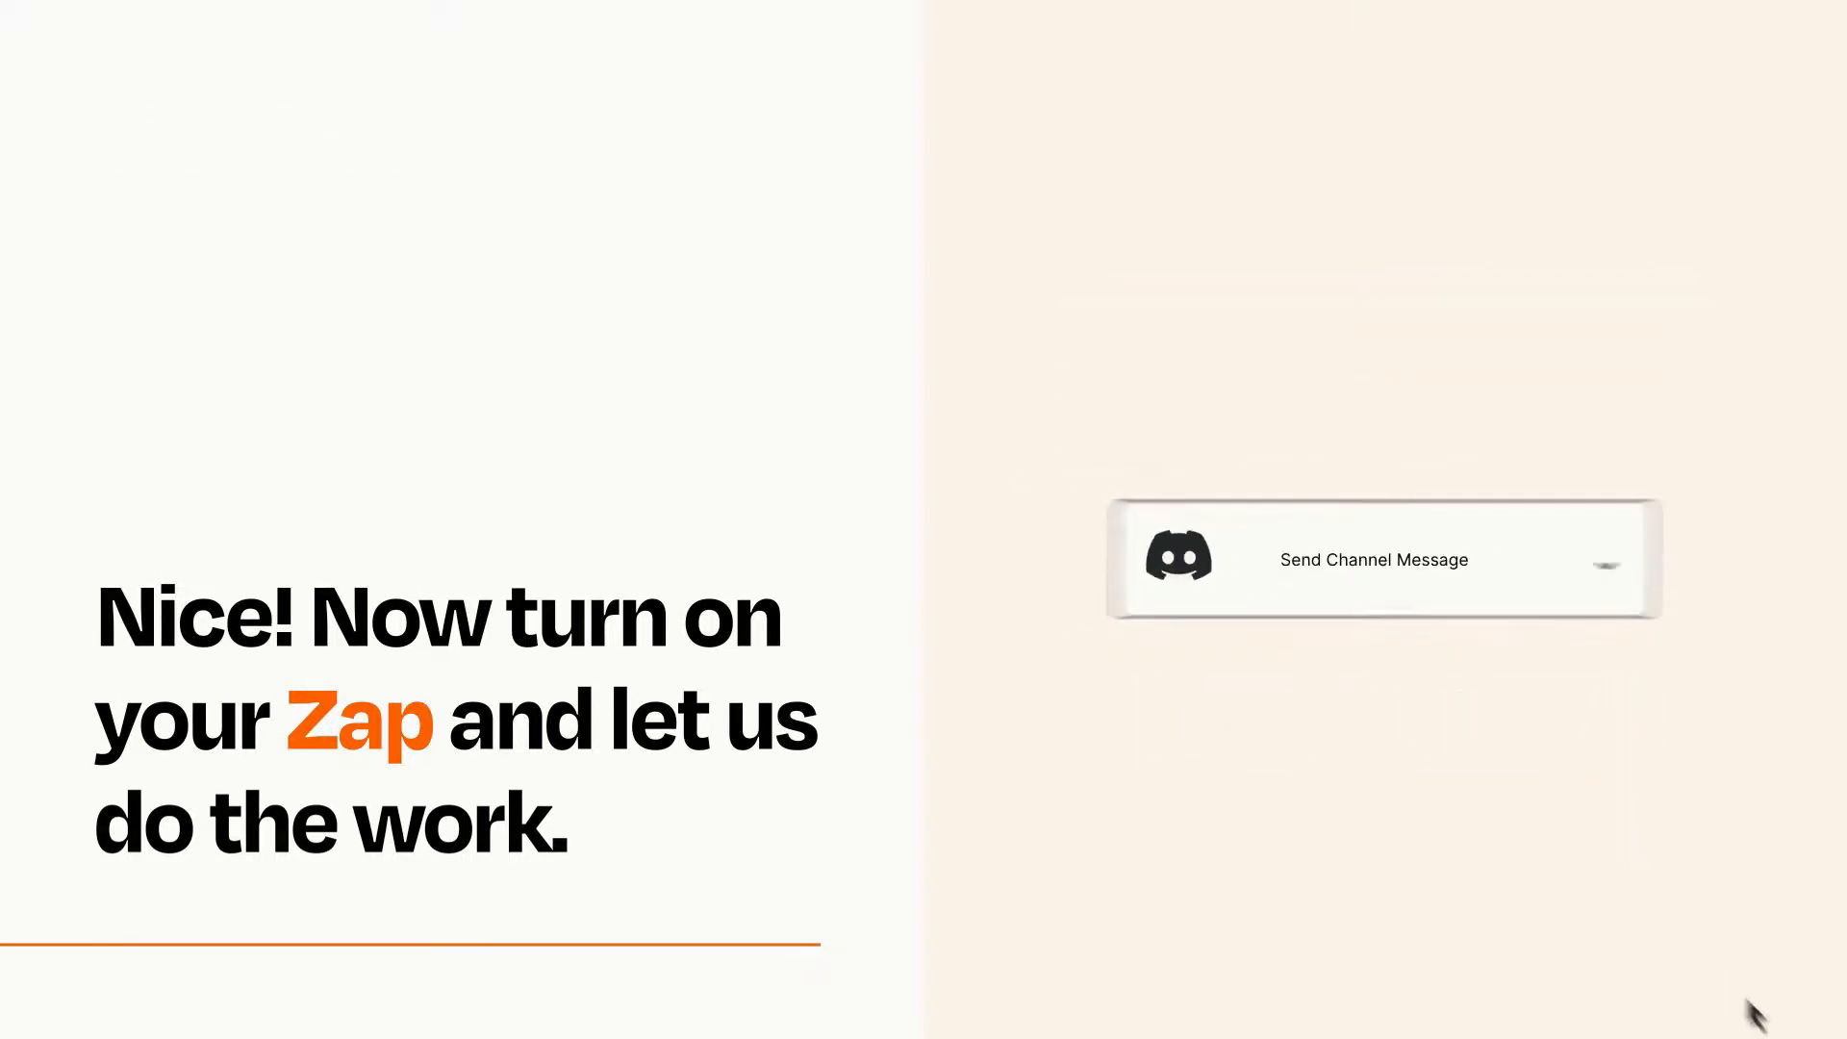